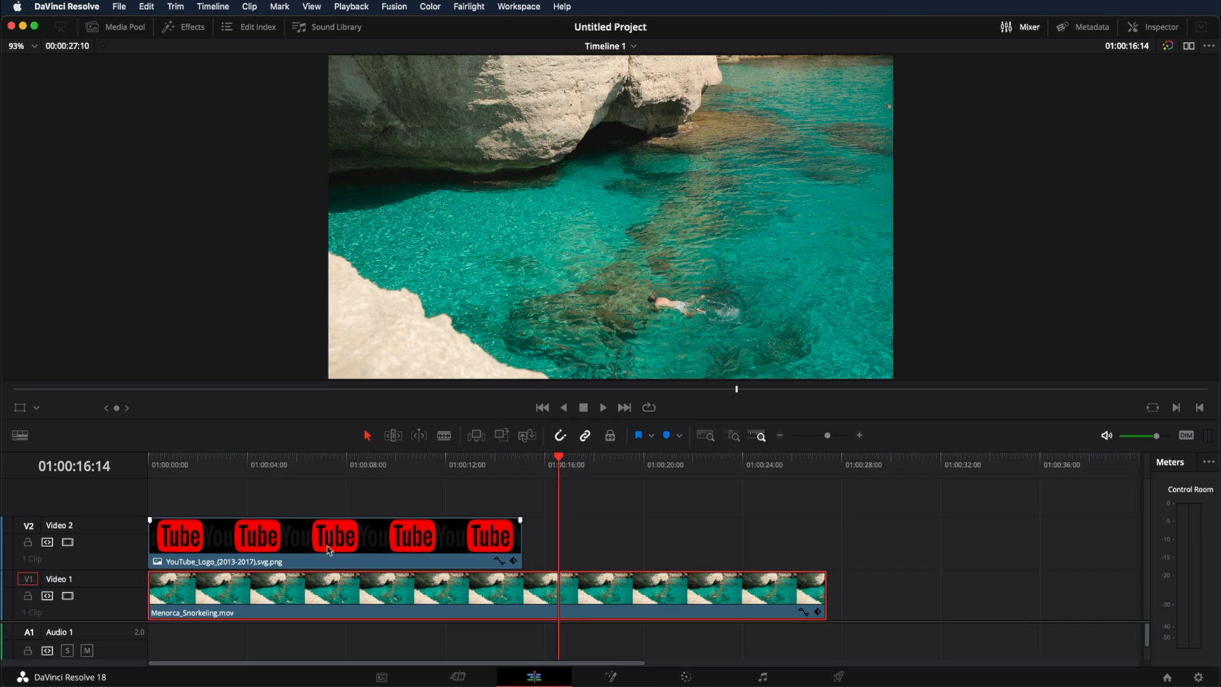
Select the YouTube logo clip on V2 over the snorkeling footage.
click(327, 542)
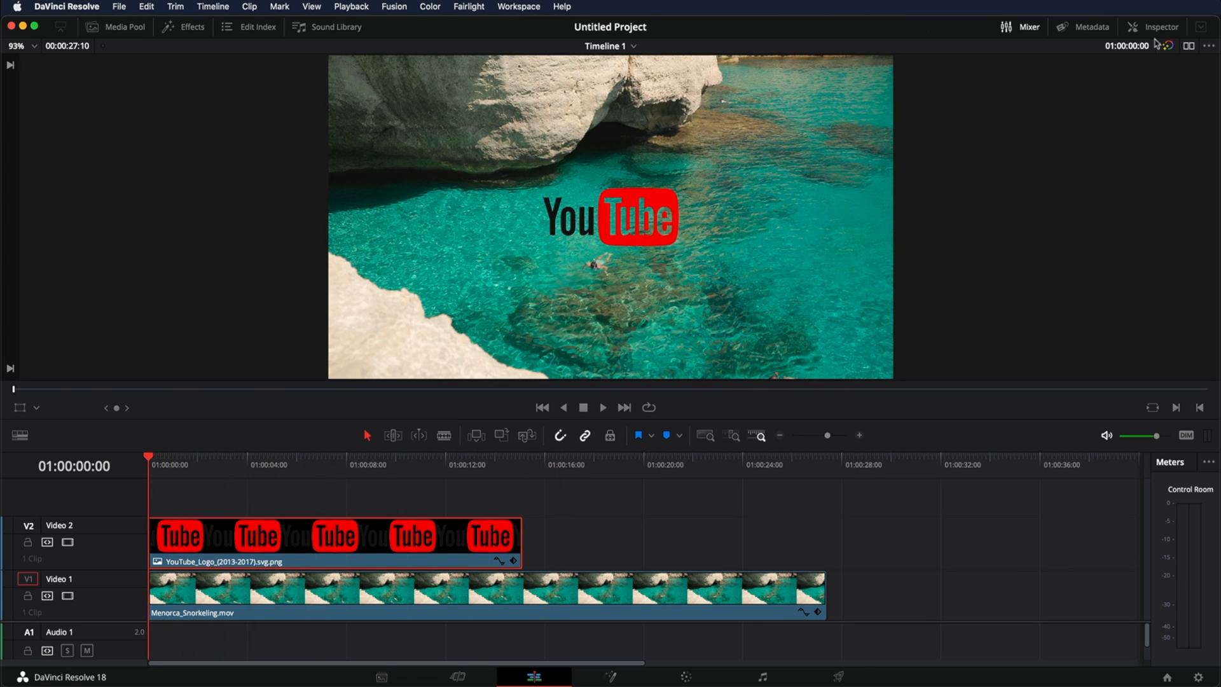
click(1159, 26)
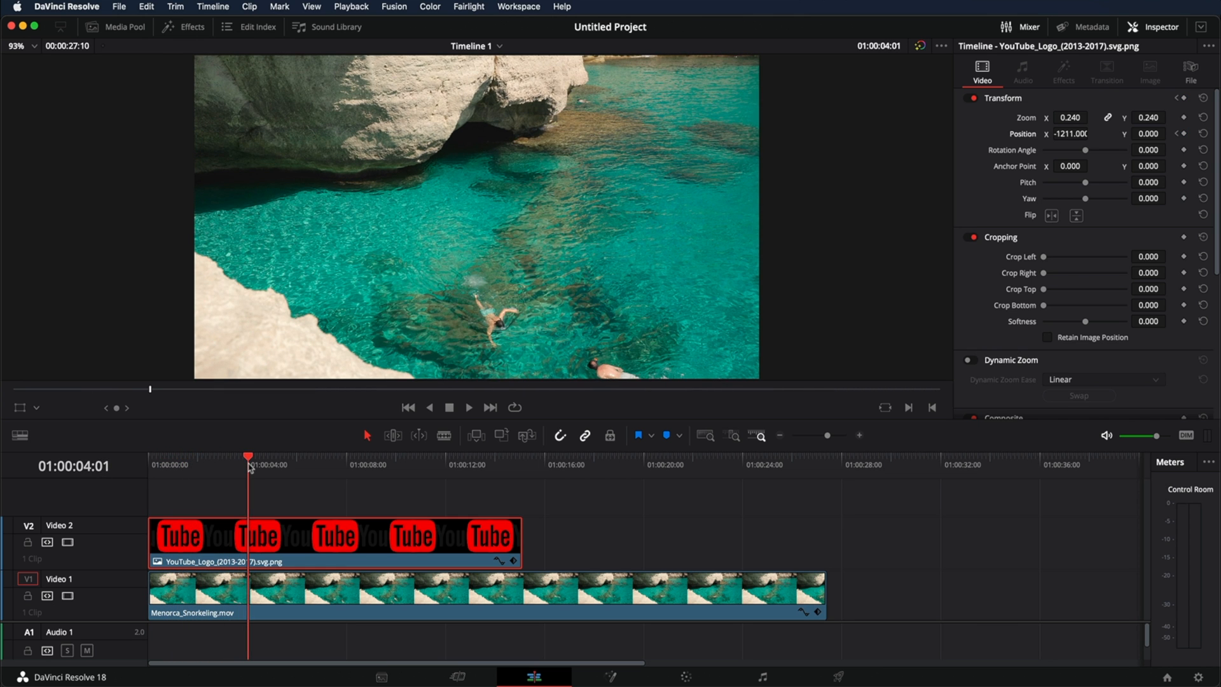
mouse_move(1195, 216)
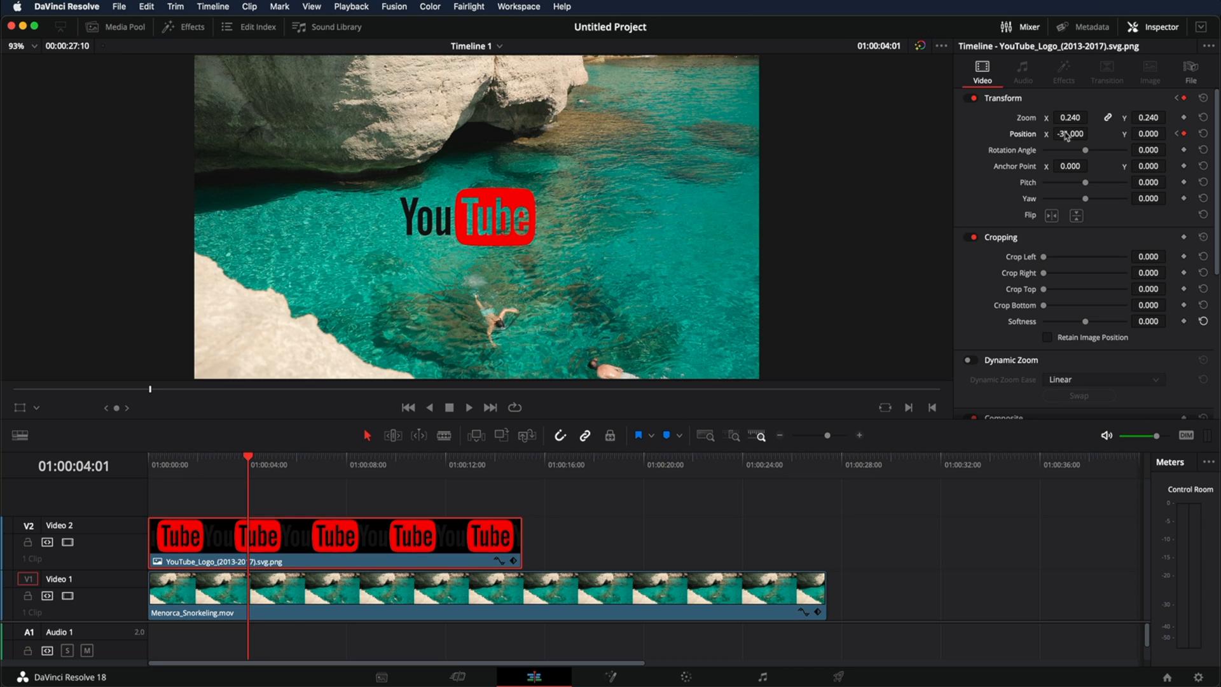
Add a second keyframe at 01:00:04:01 with Position X at -31, centring the logo.
click(200, 463)
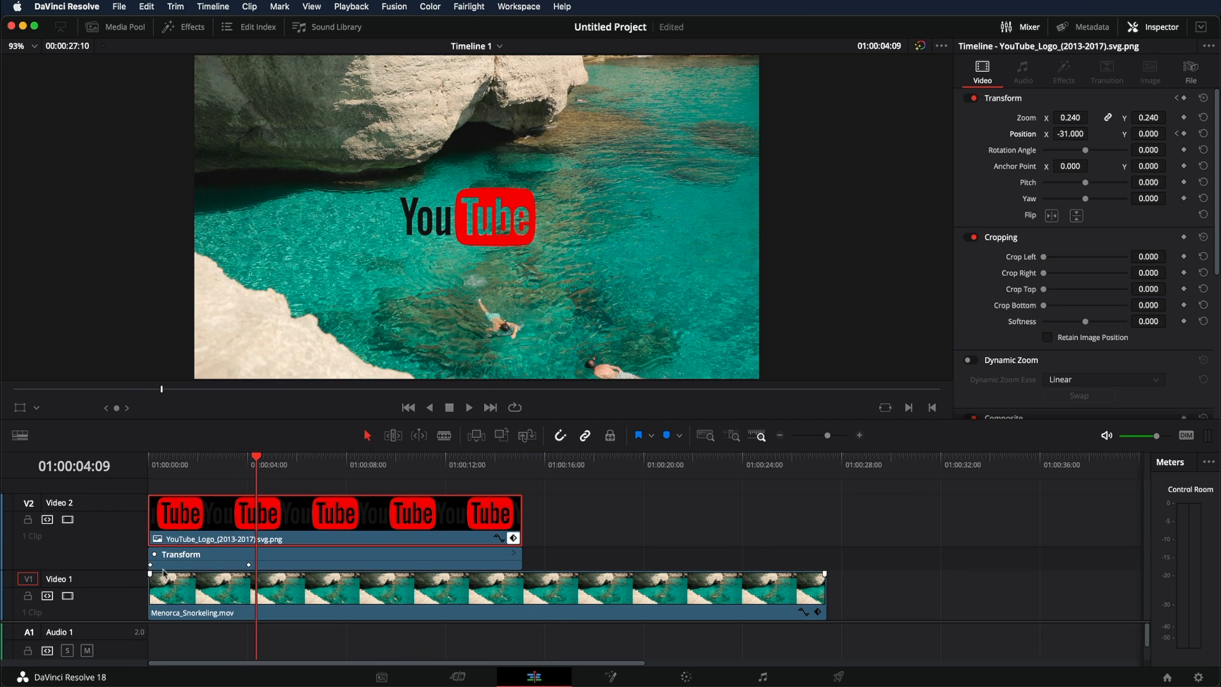
mouse_move(246, 565)
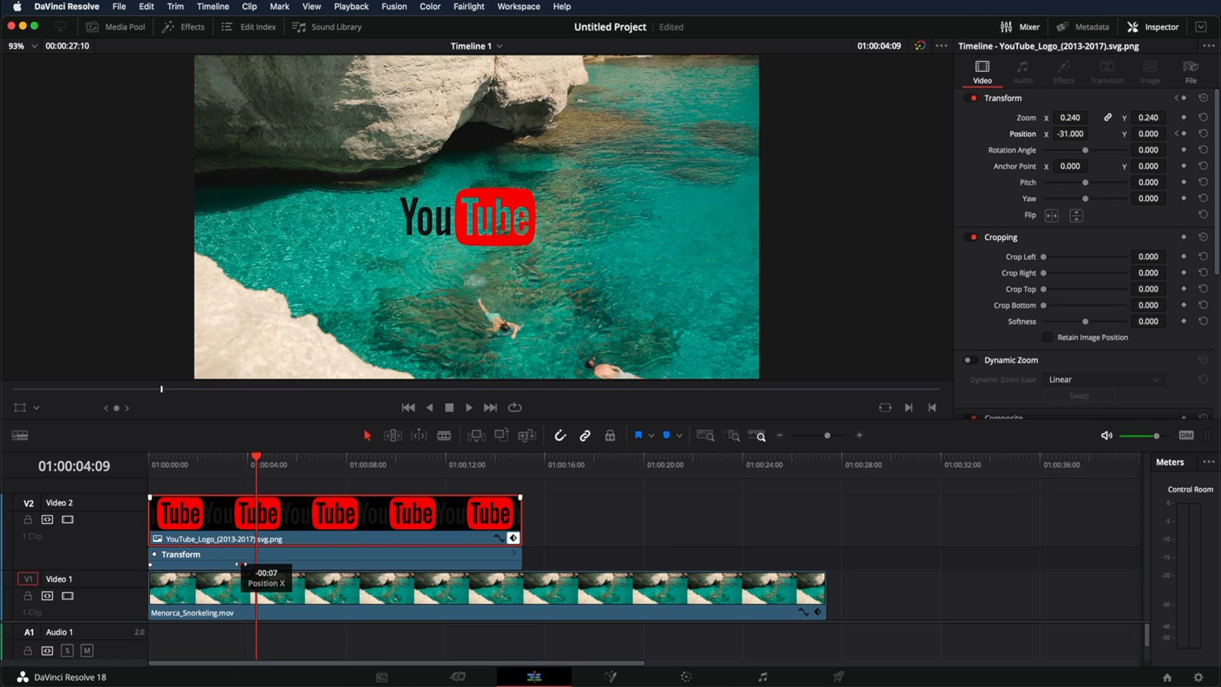